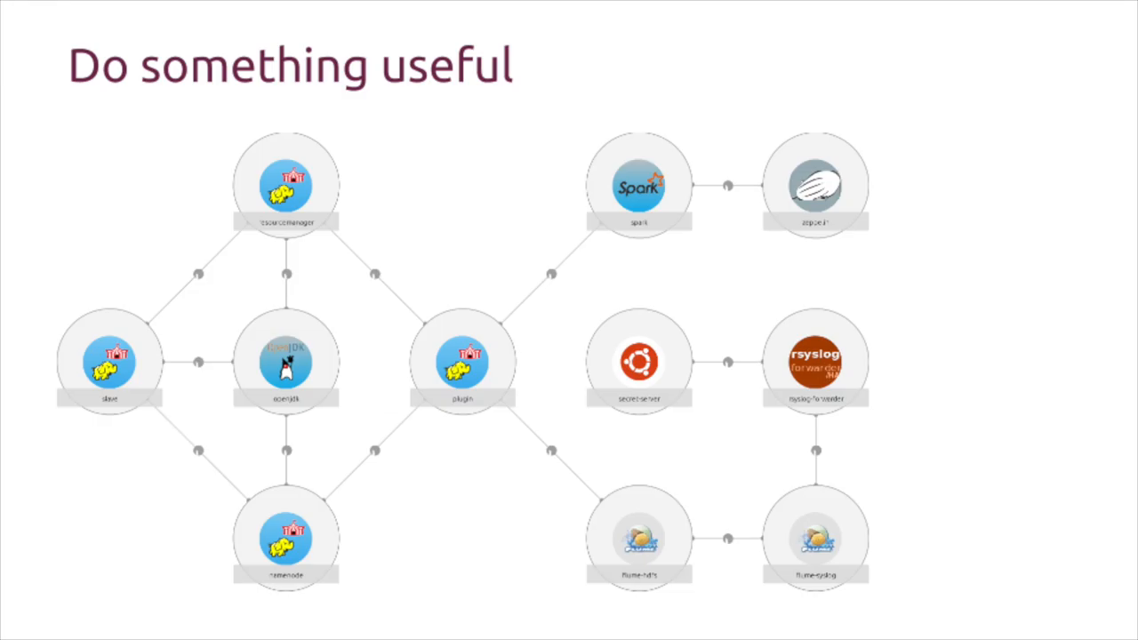
Advance to the 'Prove it!' slide asking the audience to SSH to 54.193.76.87.
key("Right")
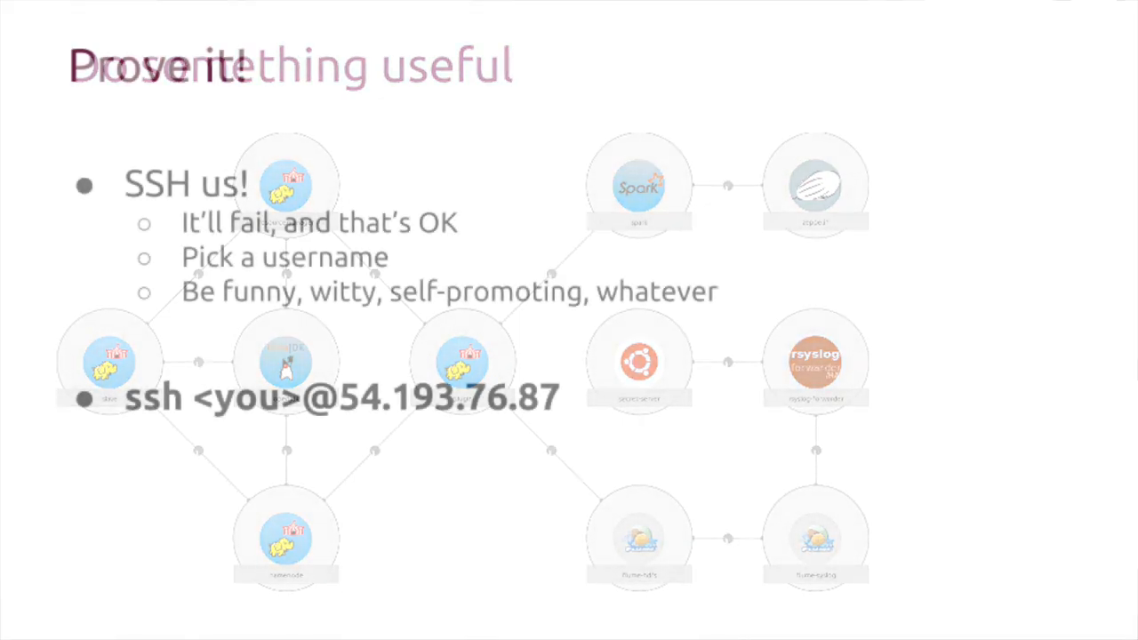